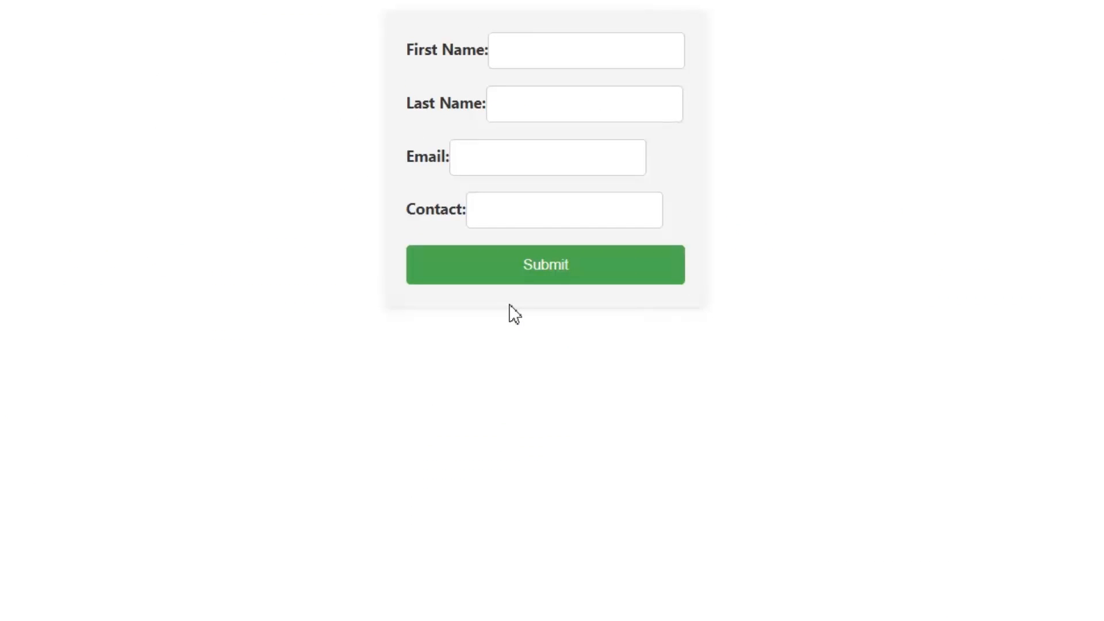
Step: Enter test letters 'fg' into the First Name field and move to Last Name
text(fg)
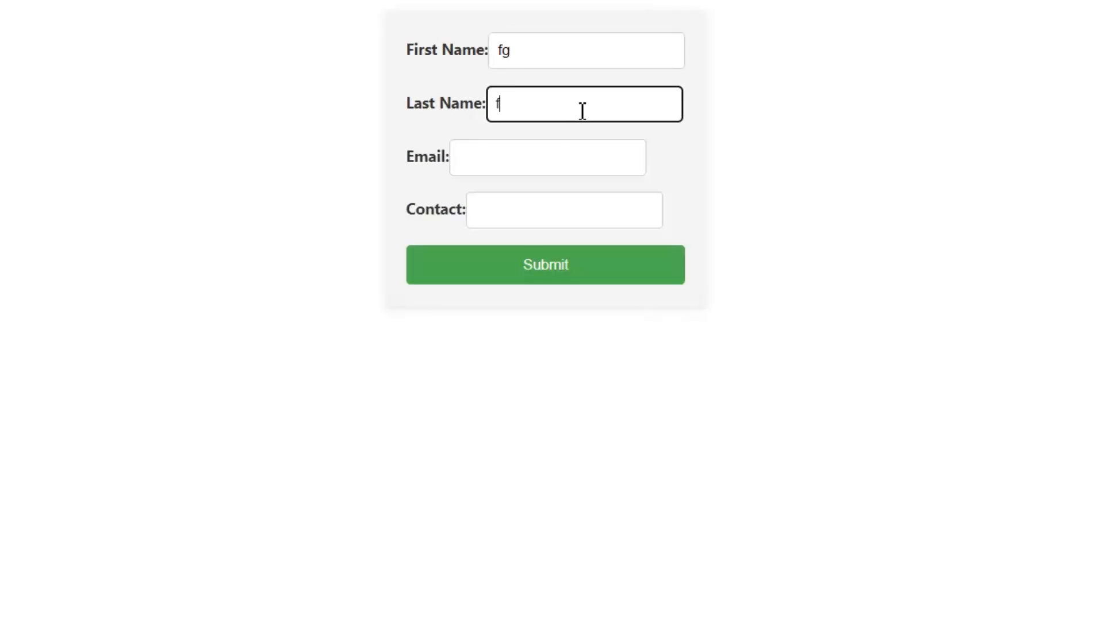
click(546, 264)
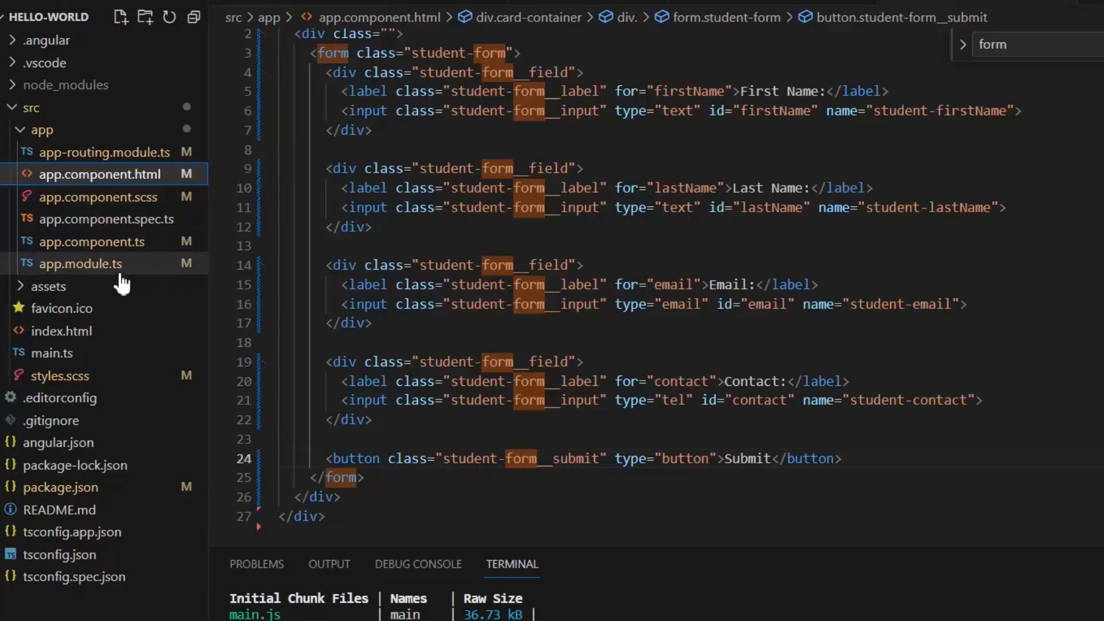
Step: Add FormsModule to the imports array in app.module.ts
click(84, 264)
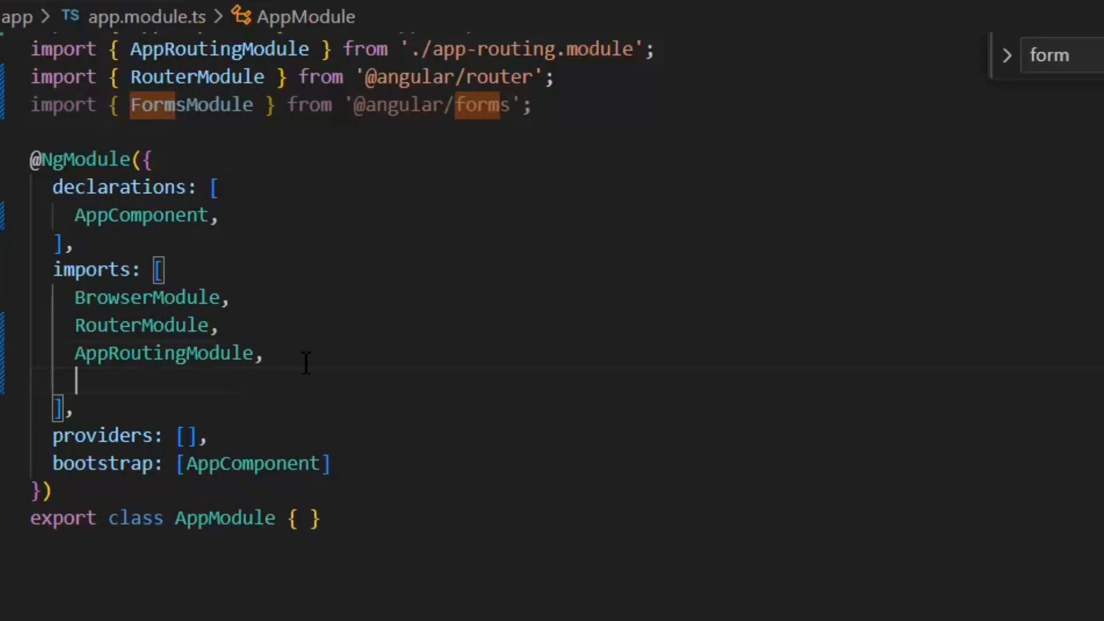
text(Forms)
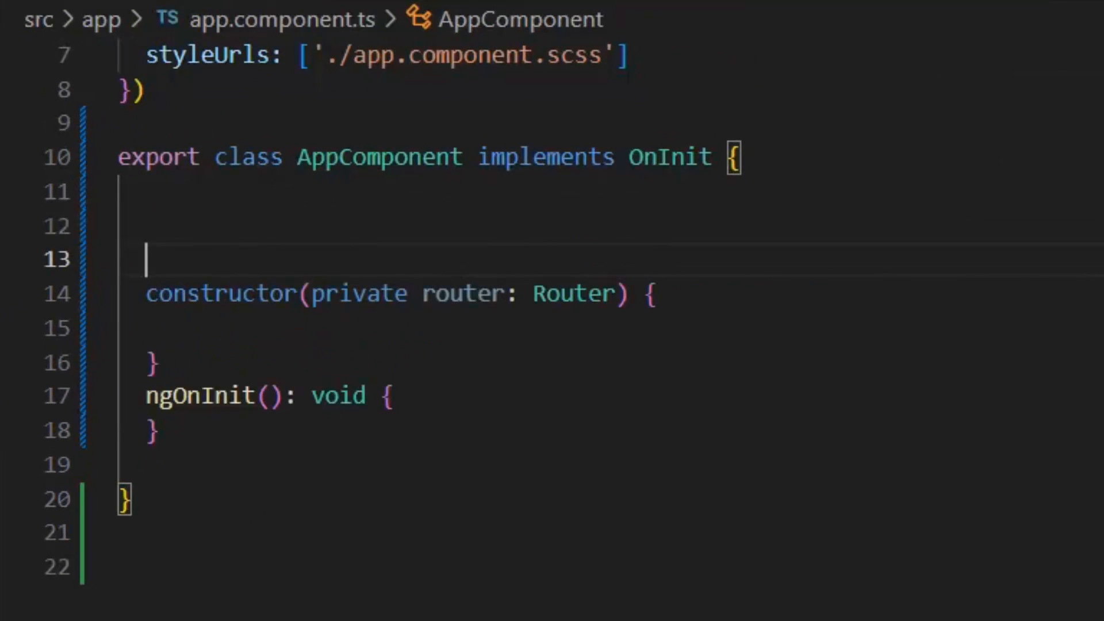
Step: Declare student = { firstName: '', lastName: '', email: '', contact: '' } and result = '' in AppComponent
text(st)
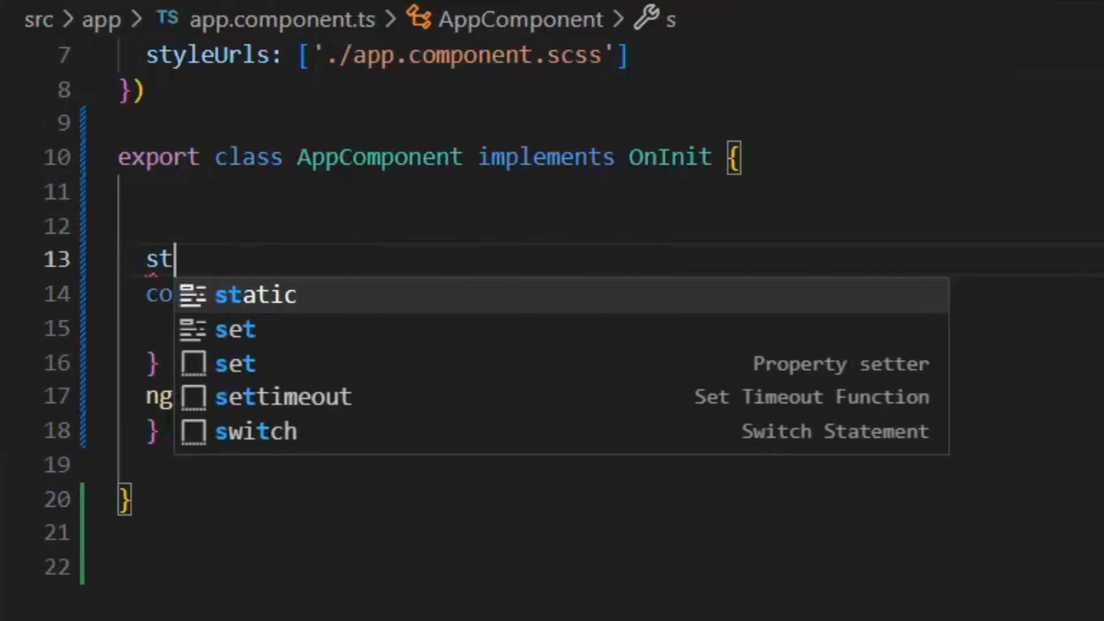
text(udent)
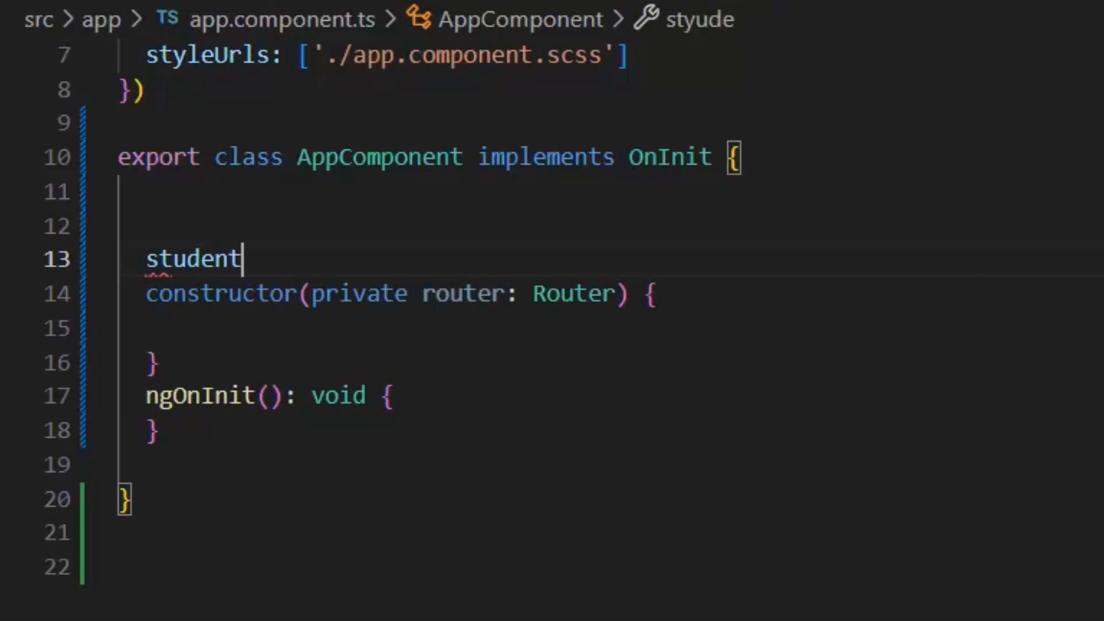
text(={)
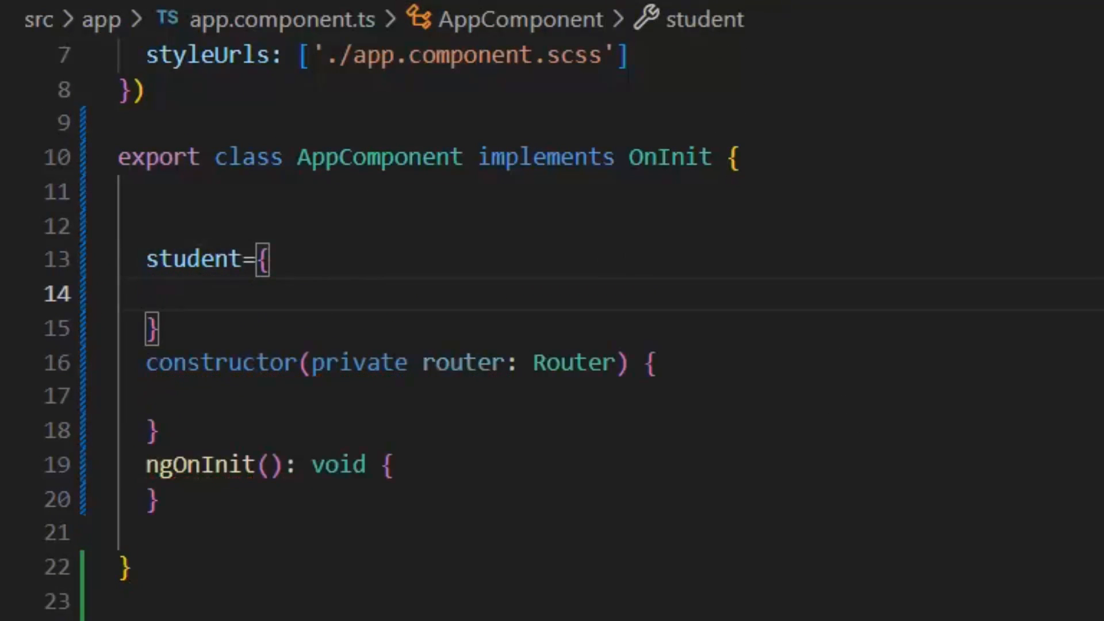
text(f)
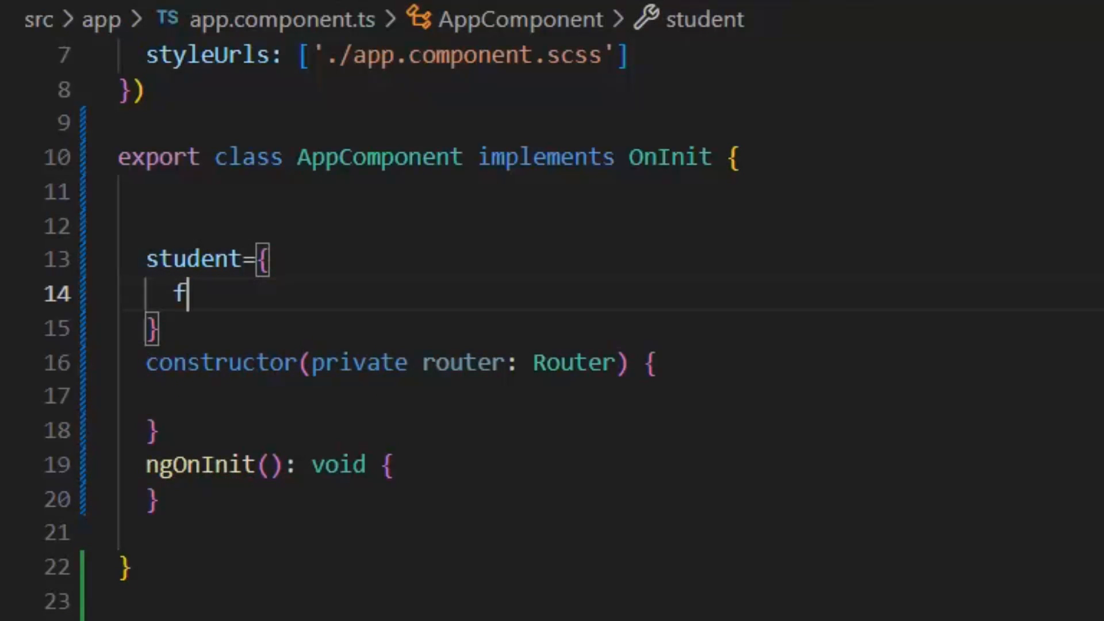
text(irstName:'',)
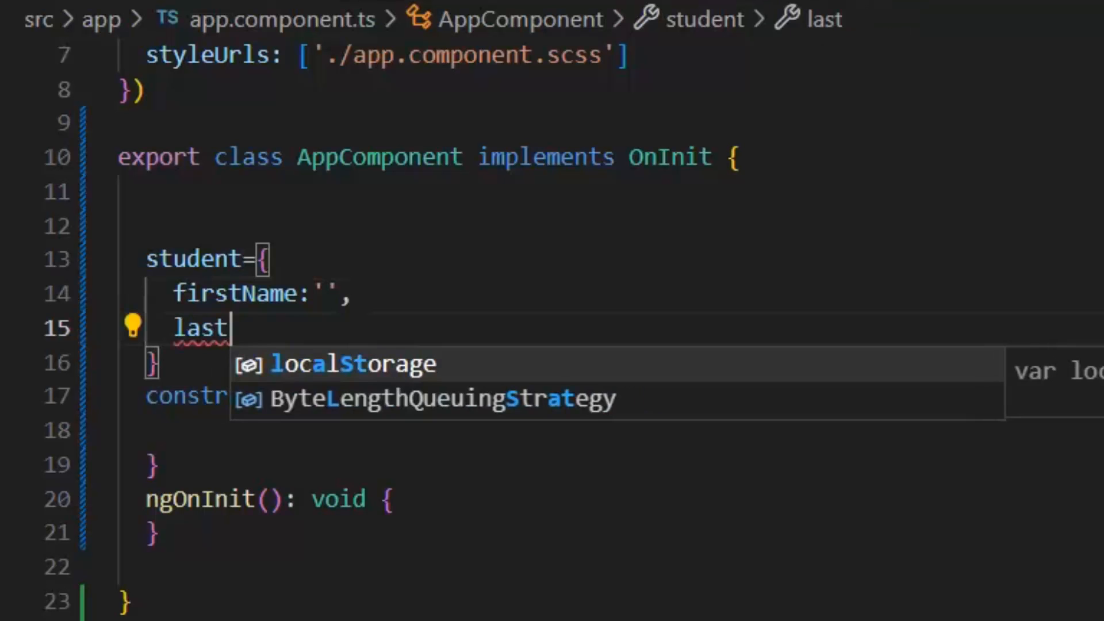
text(Name)
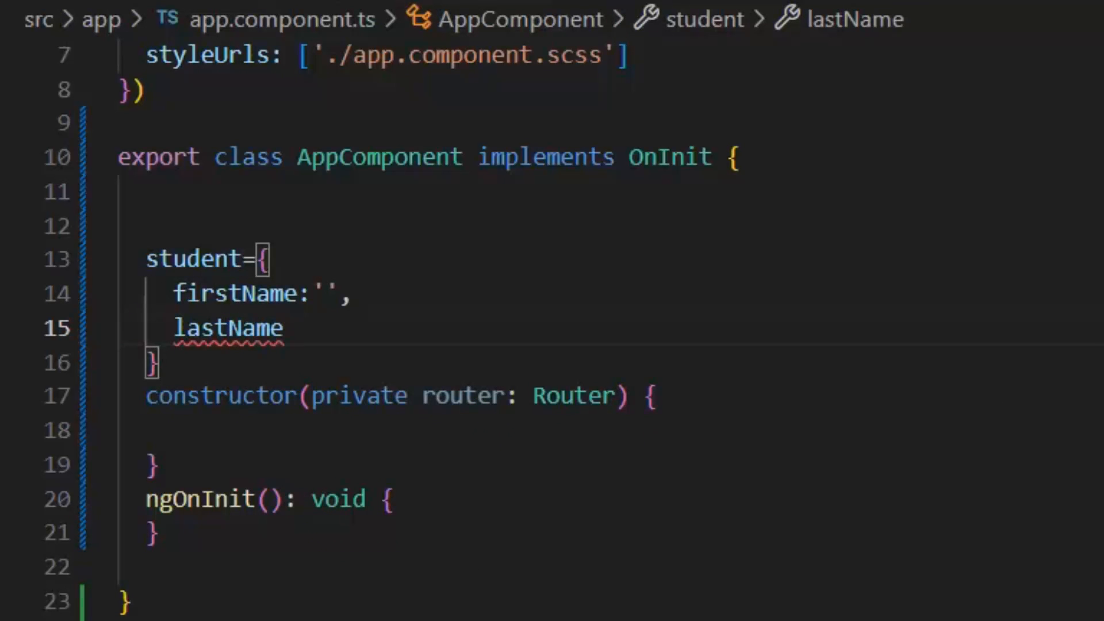
text(:'',)
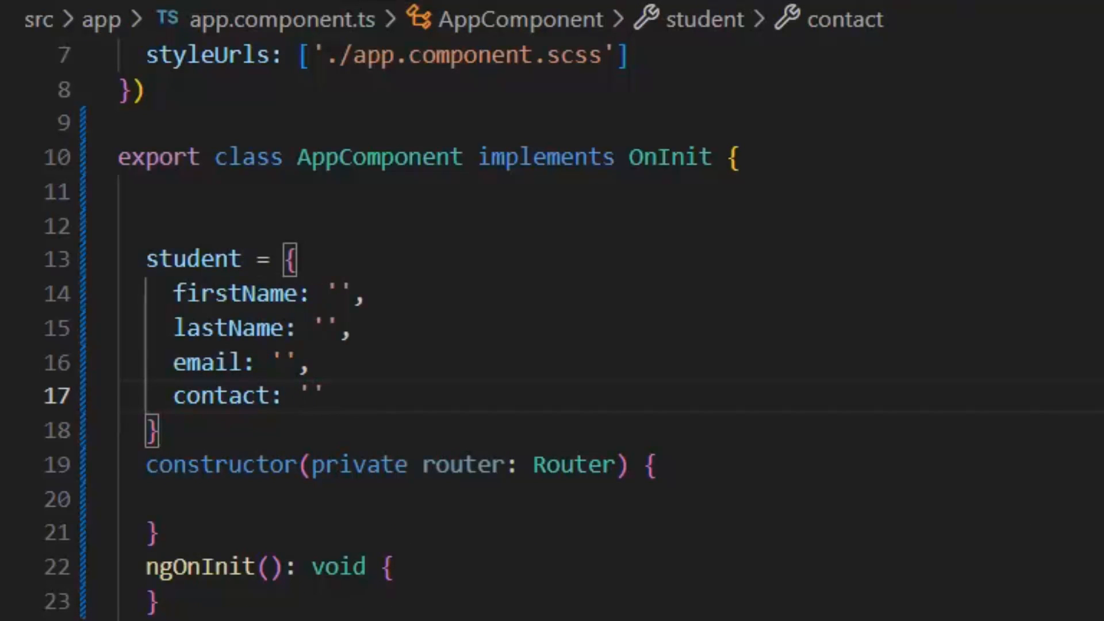
text(r)
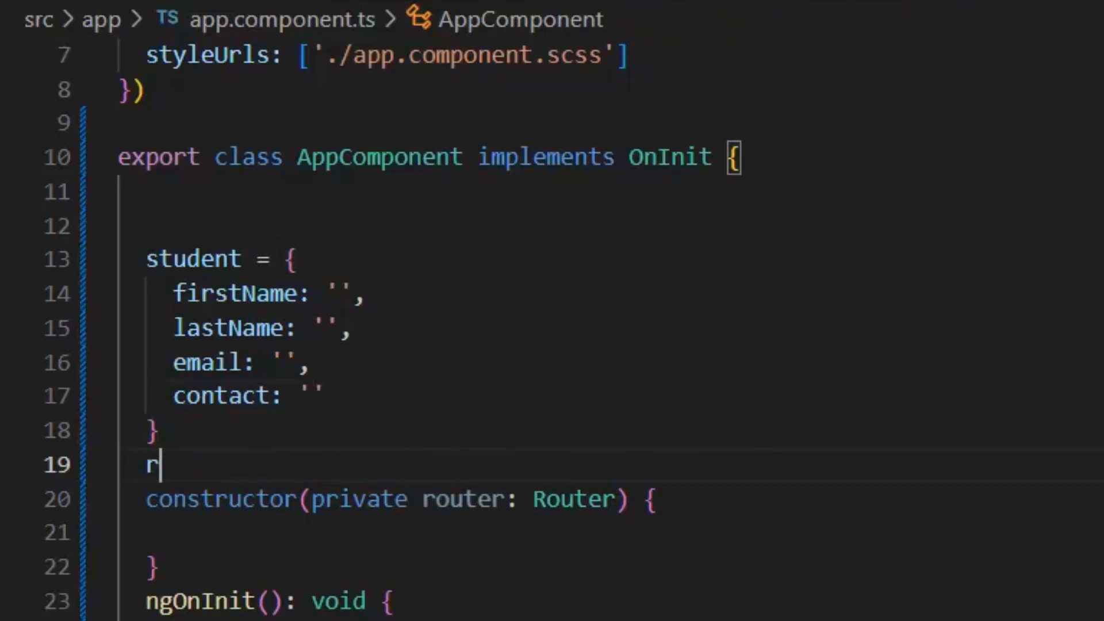
text(esult='')
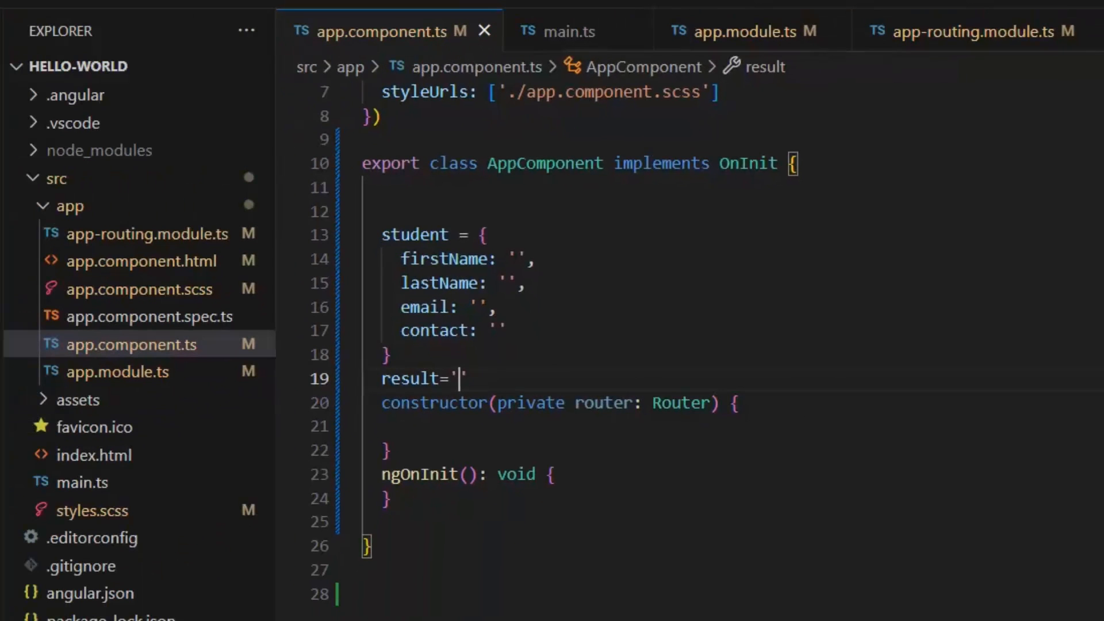
text(;)
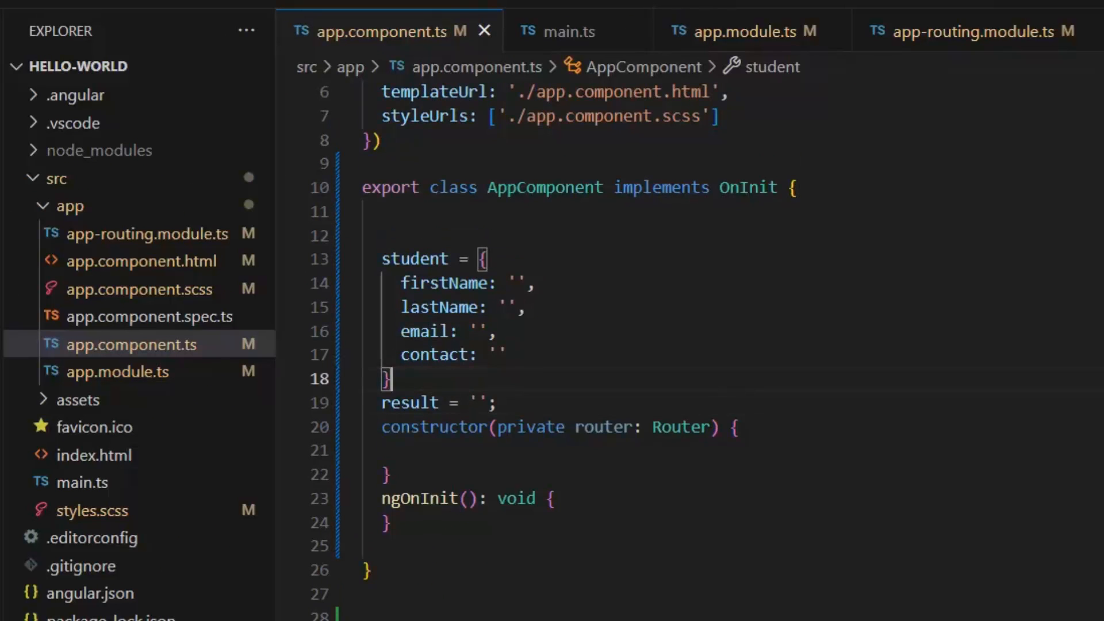
Step: In app.component.html, bind the First Name input with [(ngModel)]="student.firstName"
click(140, 261)
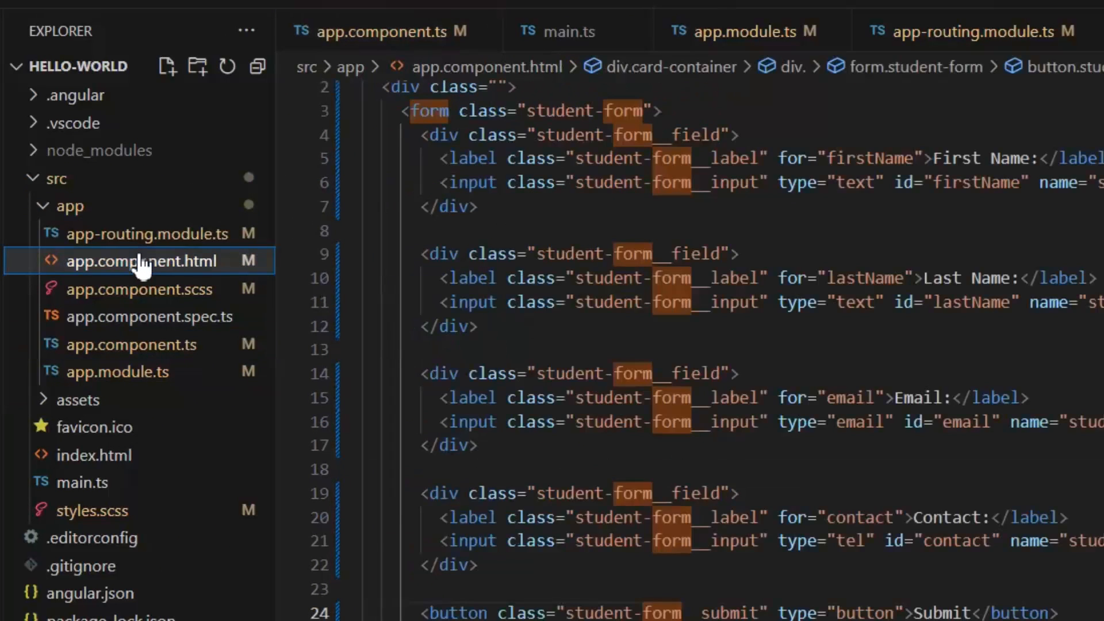
key(ctrl+f)
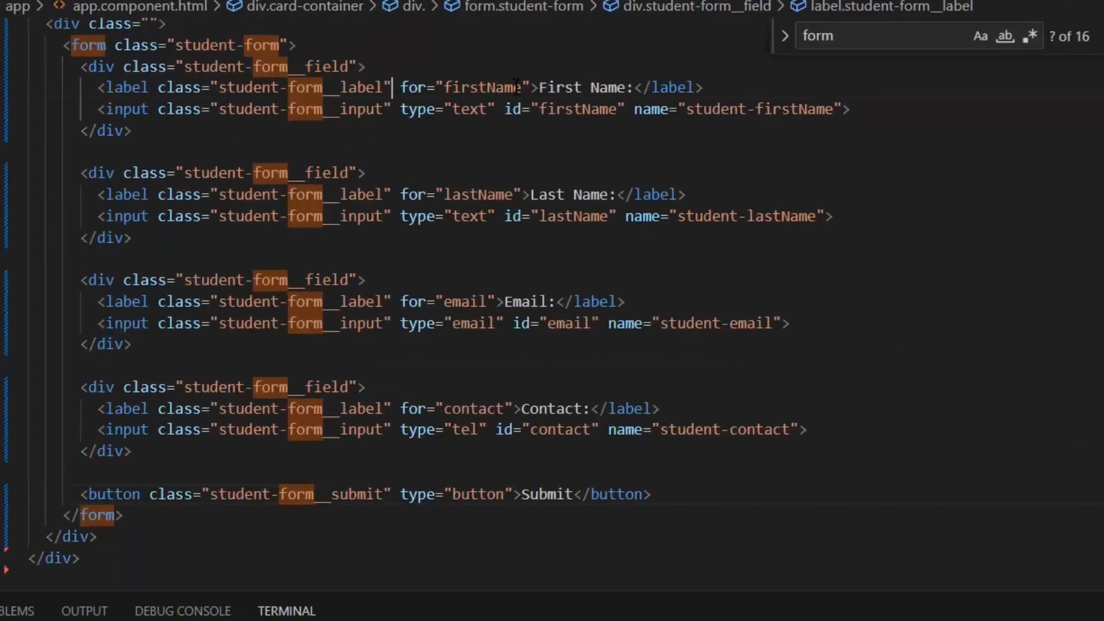
text([])
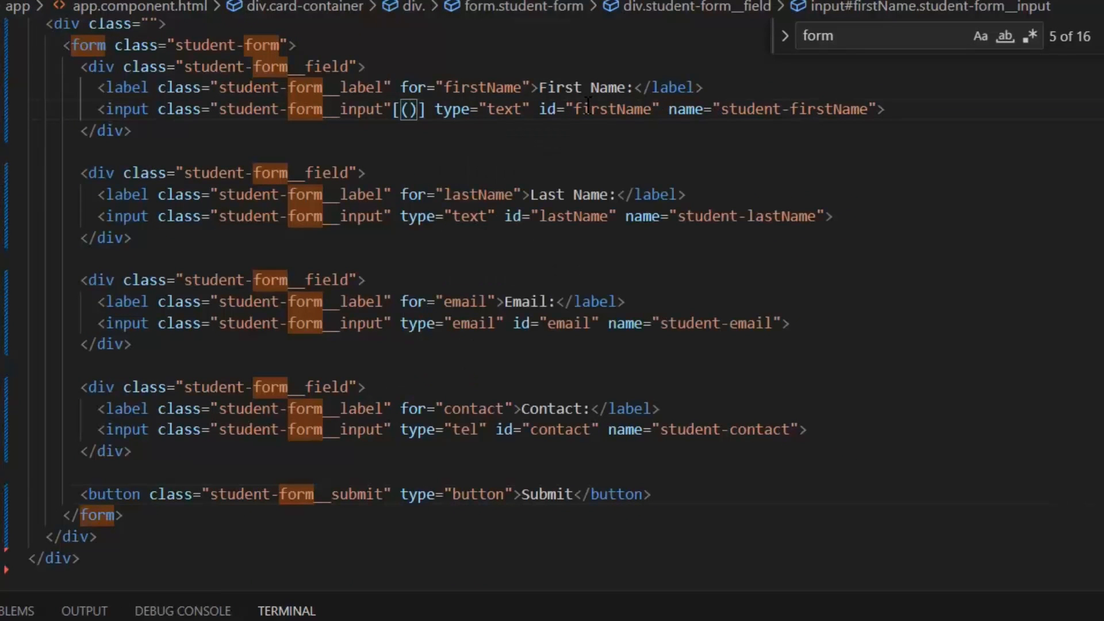
text(ngModel)
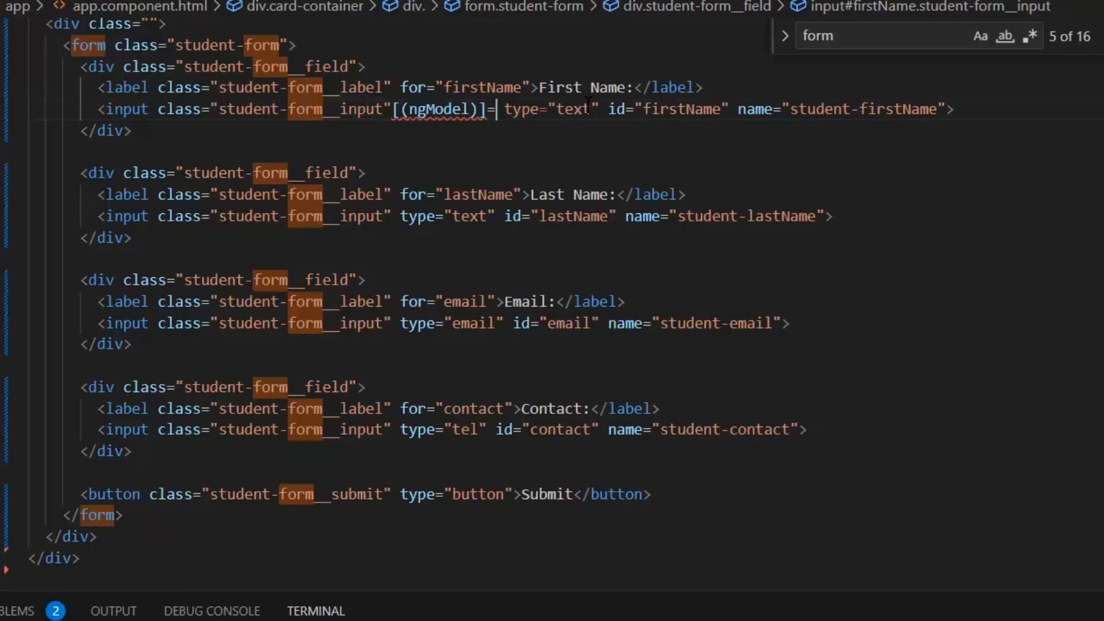
text("student,)
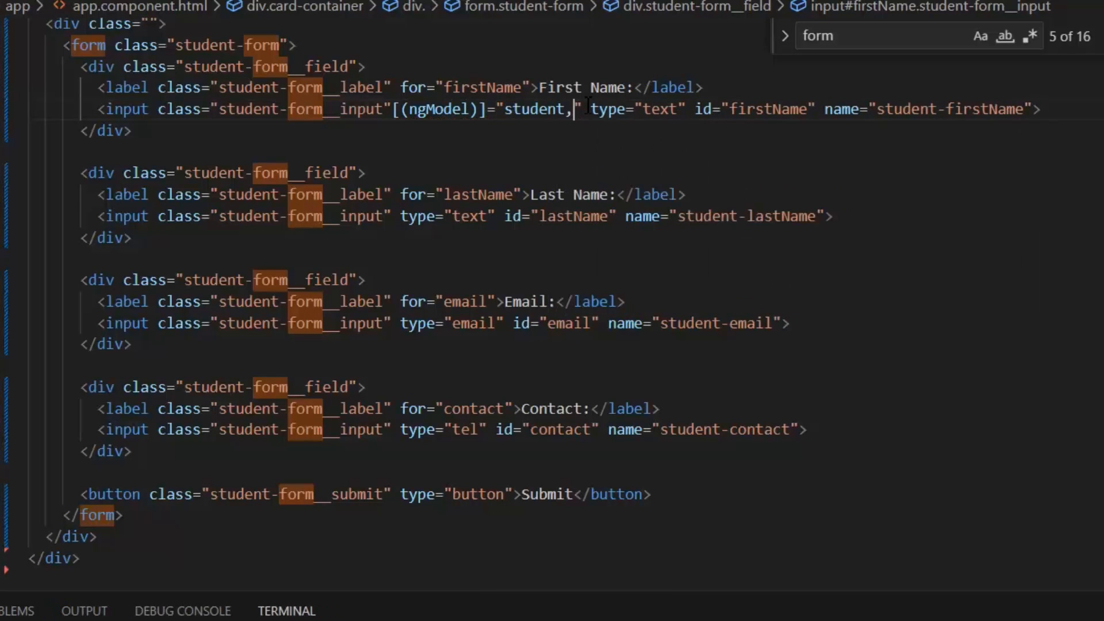
text(.F)
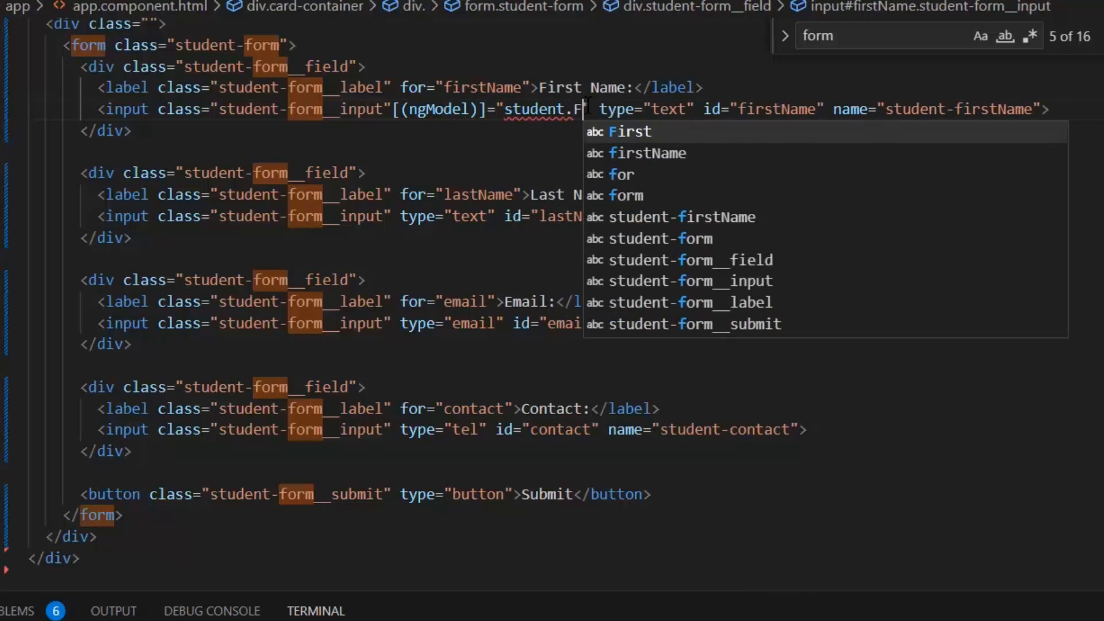
text(irstName)
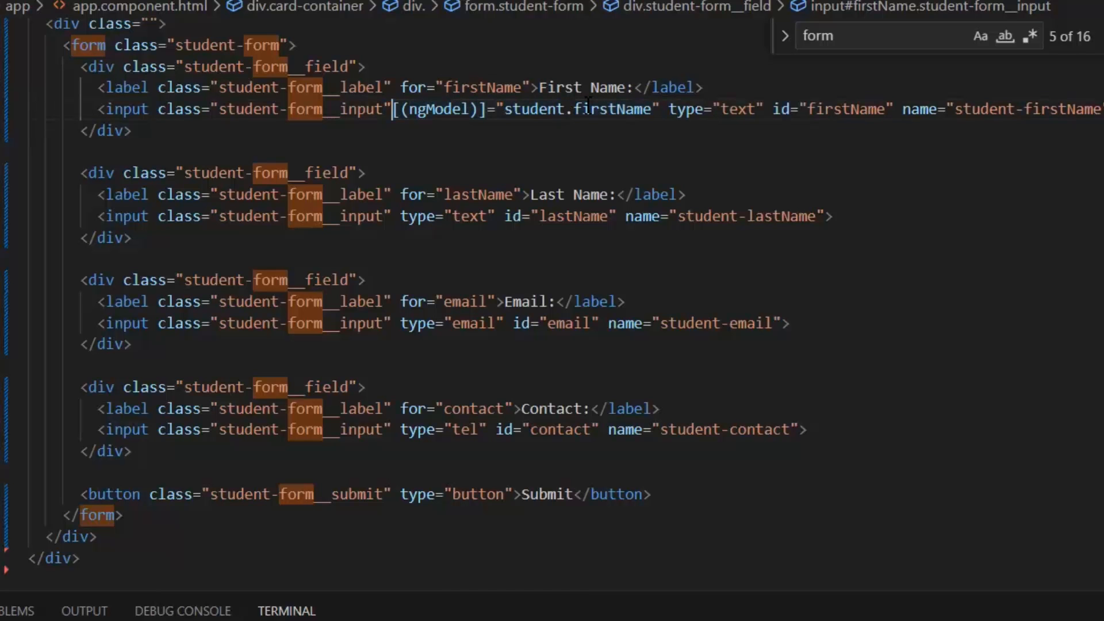
Step: Add [(ngModel)] bindings for the lastName, email and contact inputs
text([(ngModel)]="student.firstName")
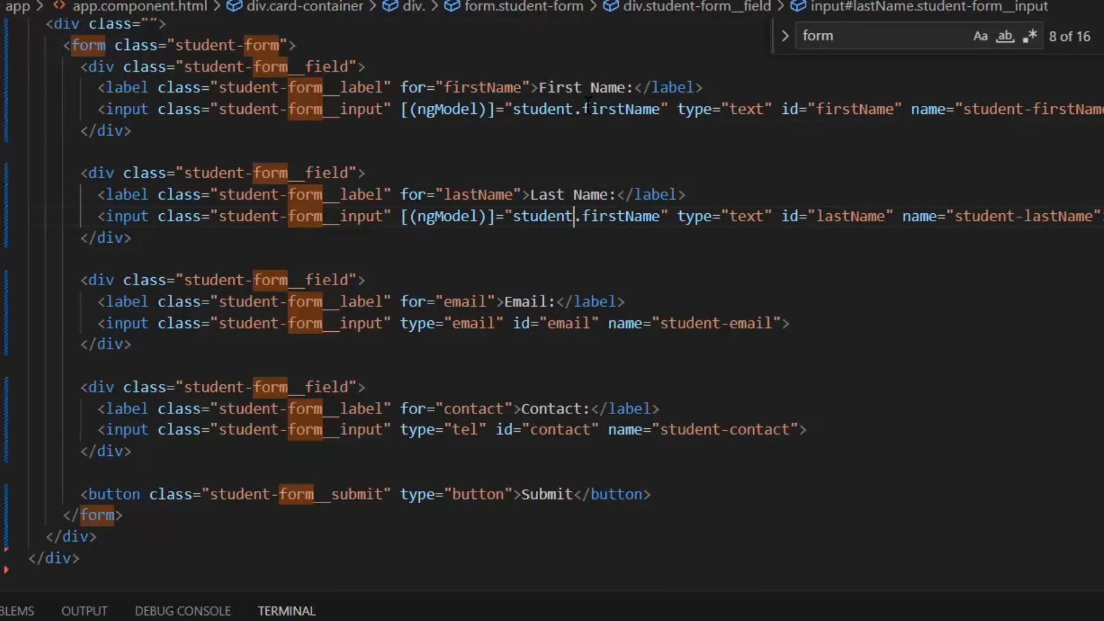
text(lastName)
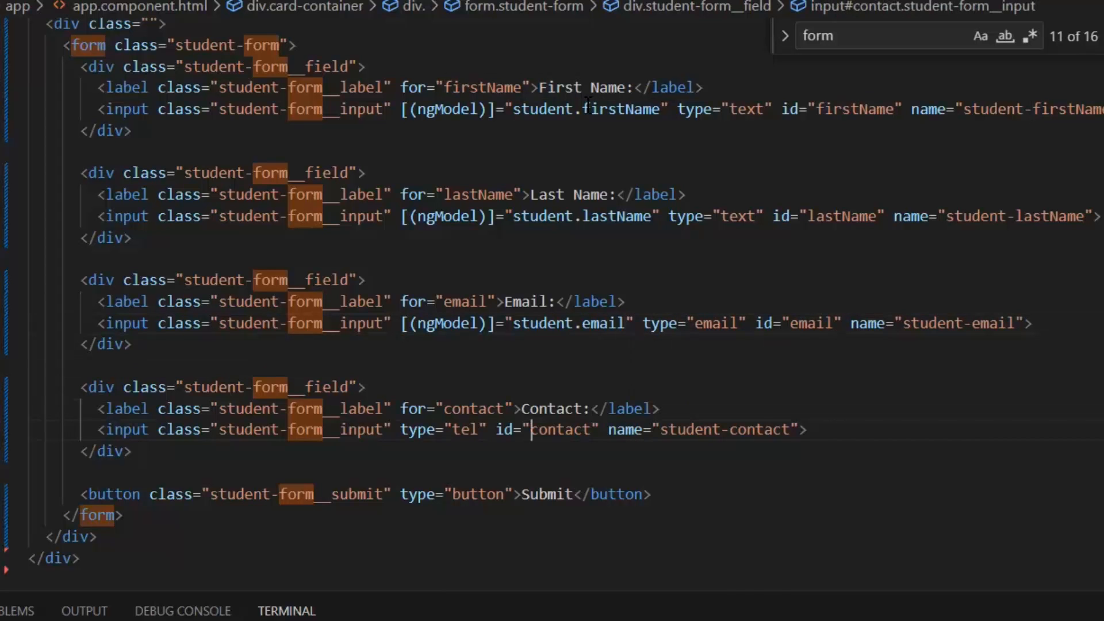
text([(ngModel)]="student.firstName")
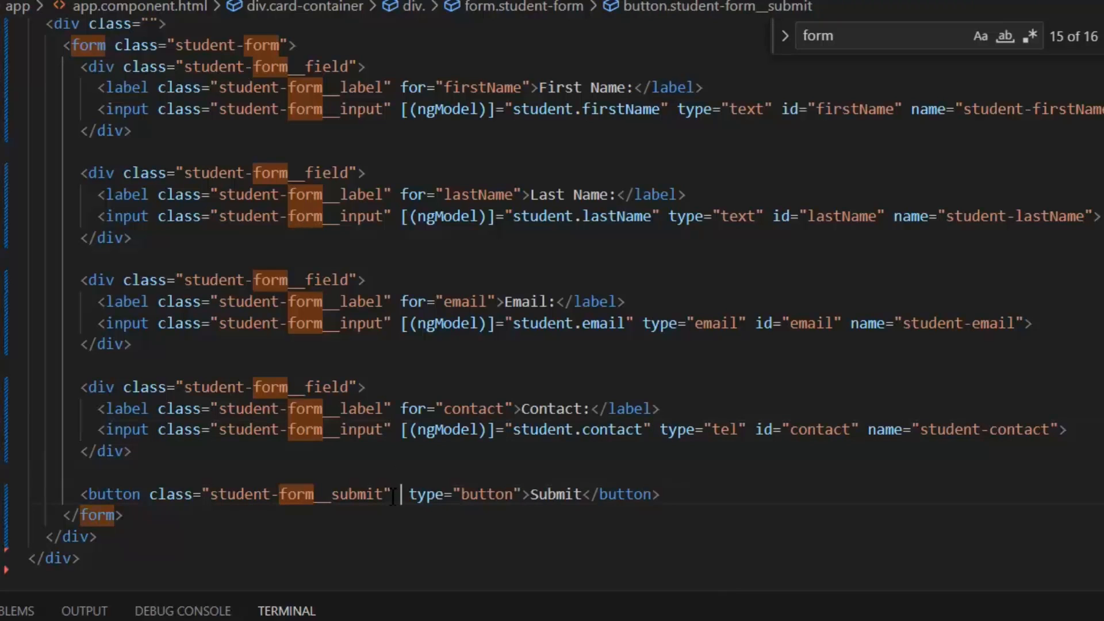
Step: Add (click)="onSubmit()" to the Submit button element
text((su)
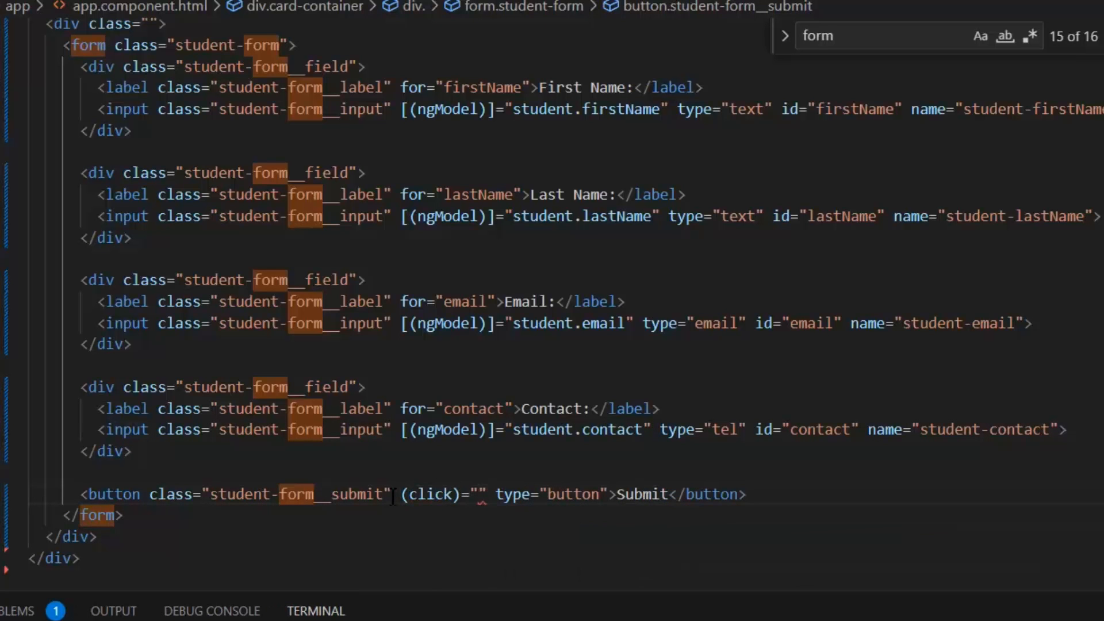
click(547, 494)
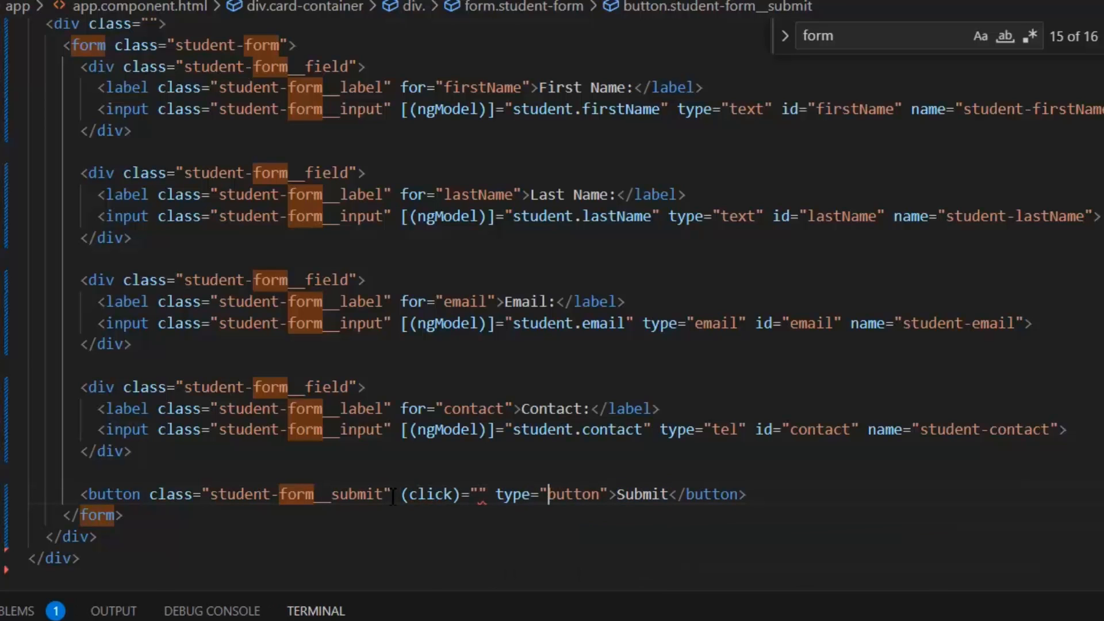
text(onSubmit)
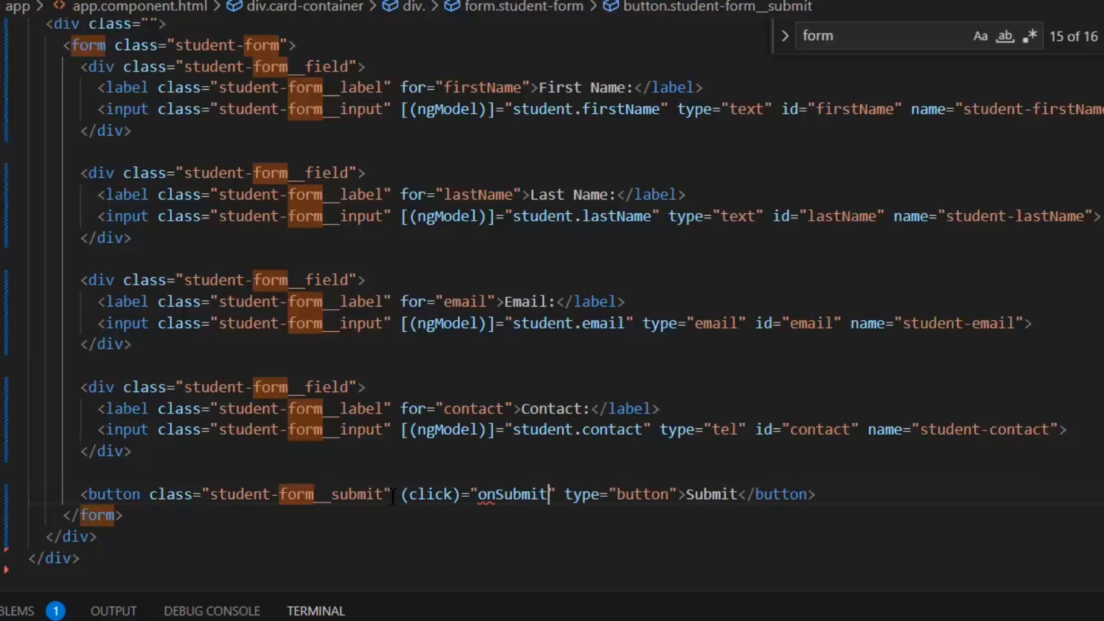
text(())
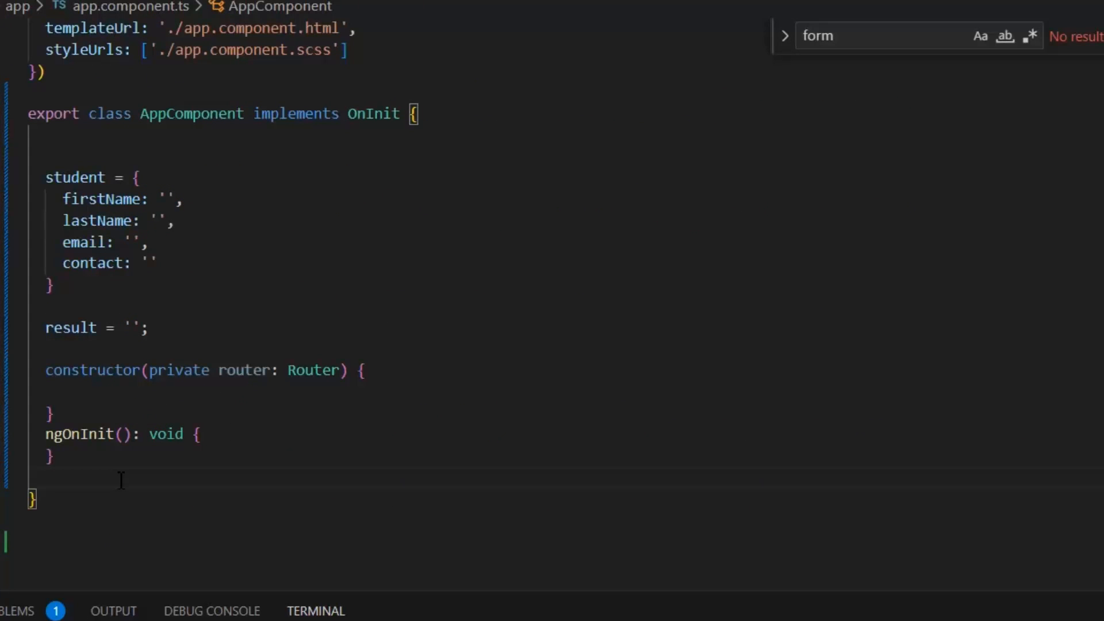
Step: Write onSubmit() { this.result = JSON.stringify(this.student) } in app.component.ts
text(onSubmit)
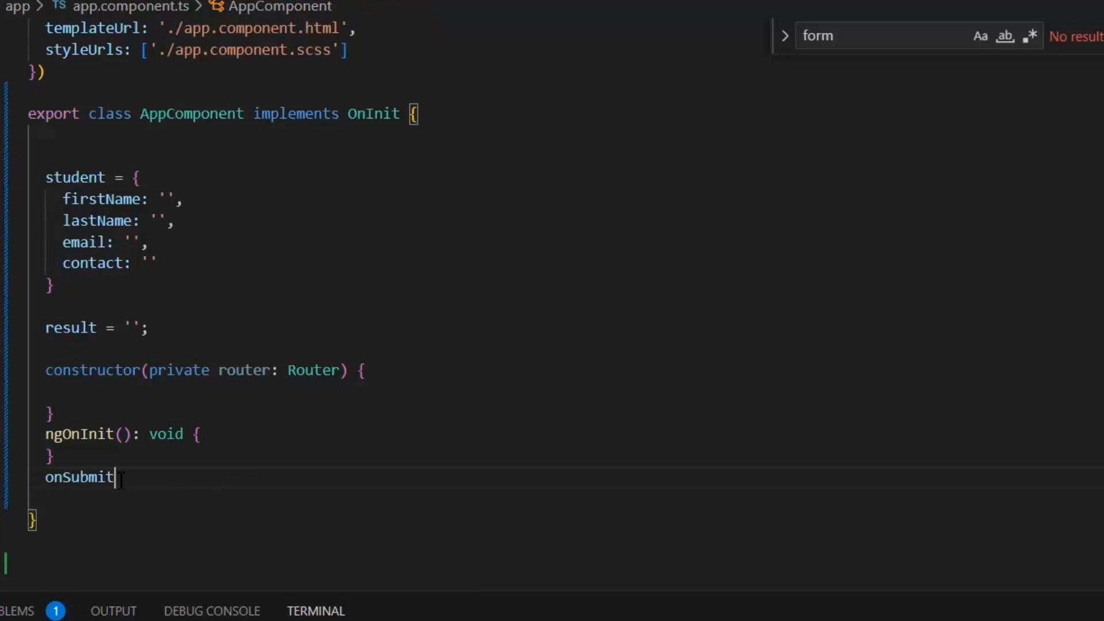
text((){)
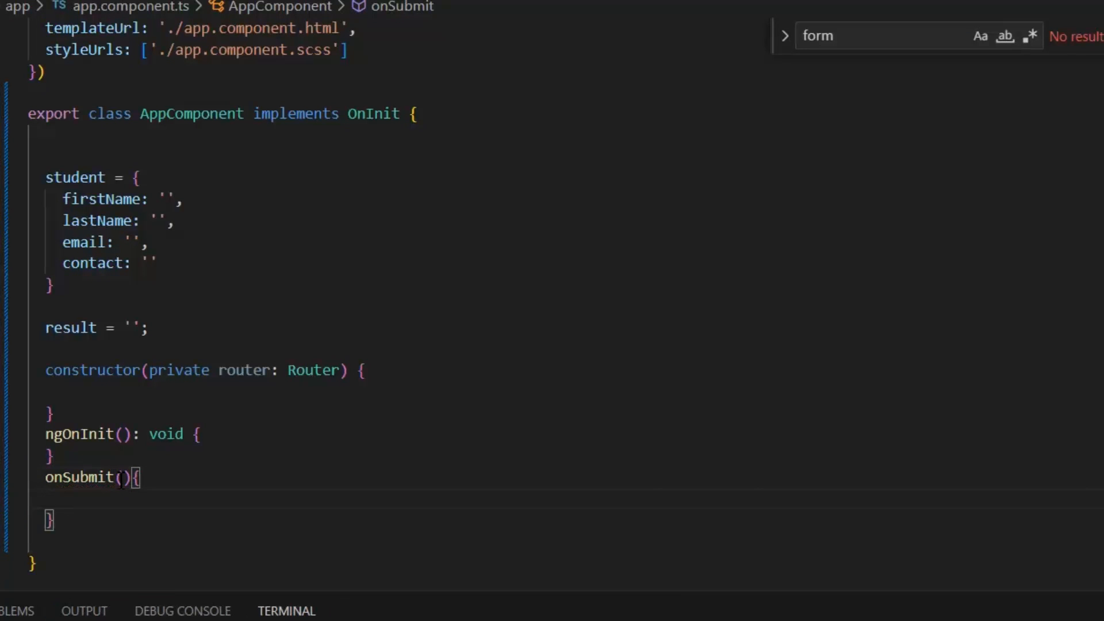
text(this.result)
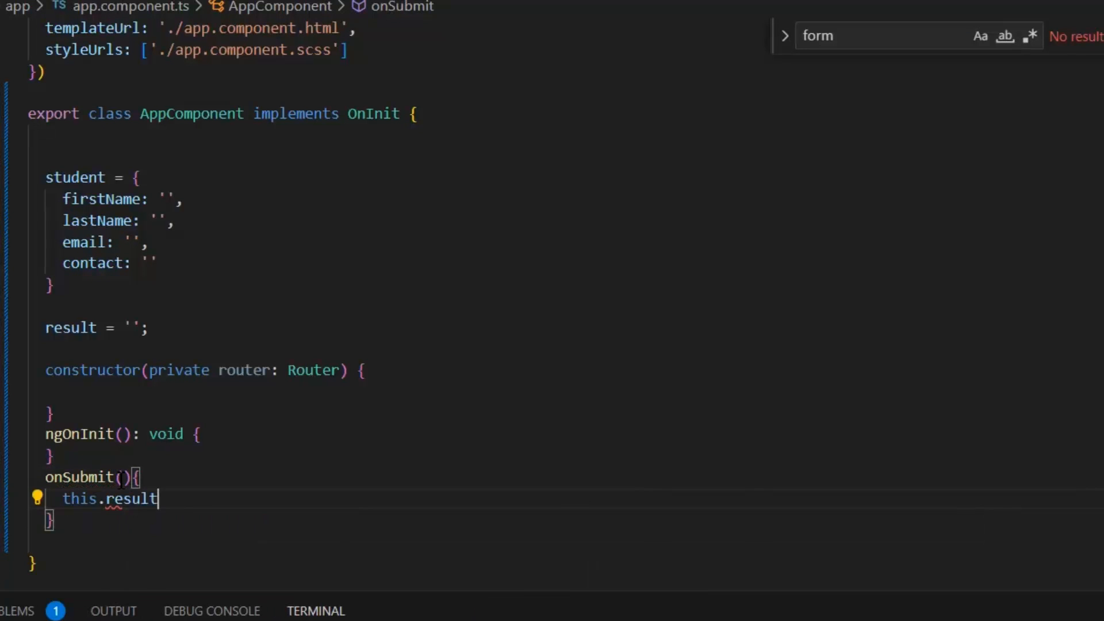
text(=)
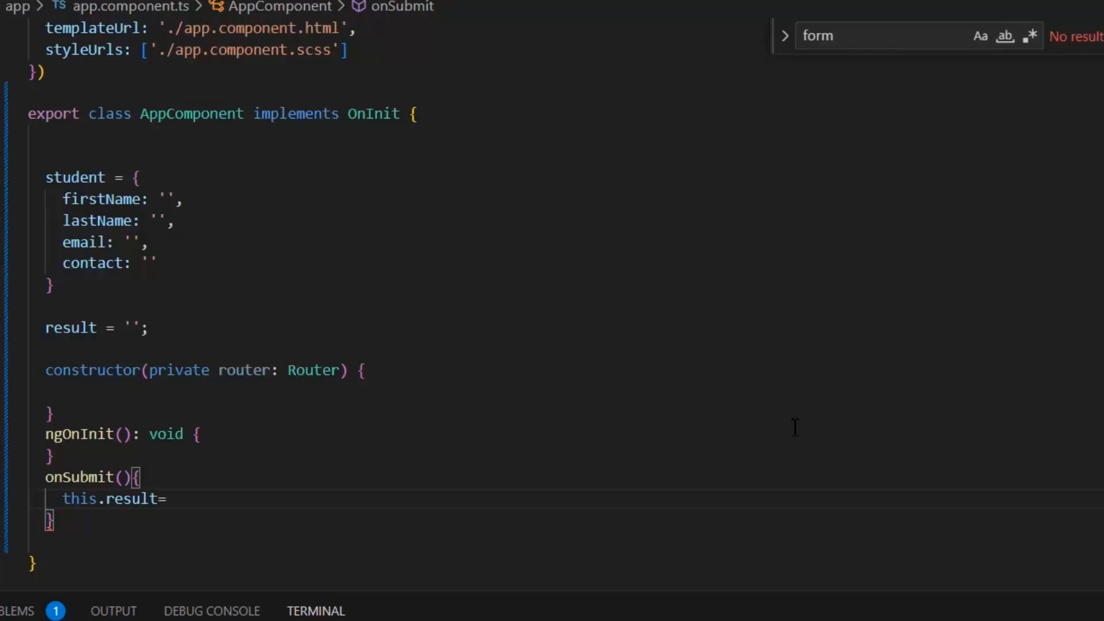
text(JSON.s)
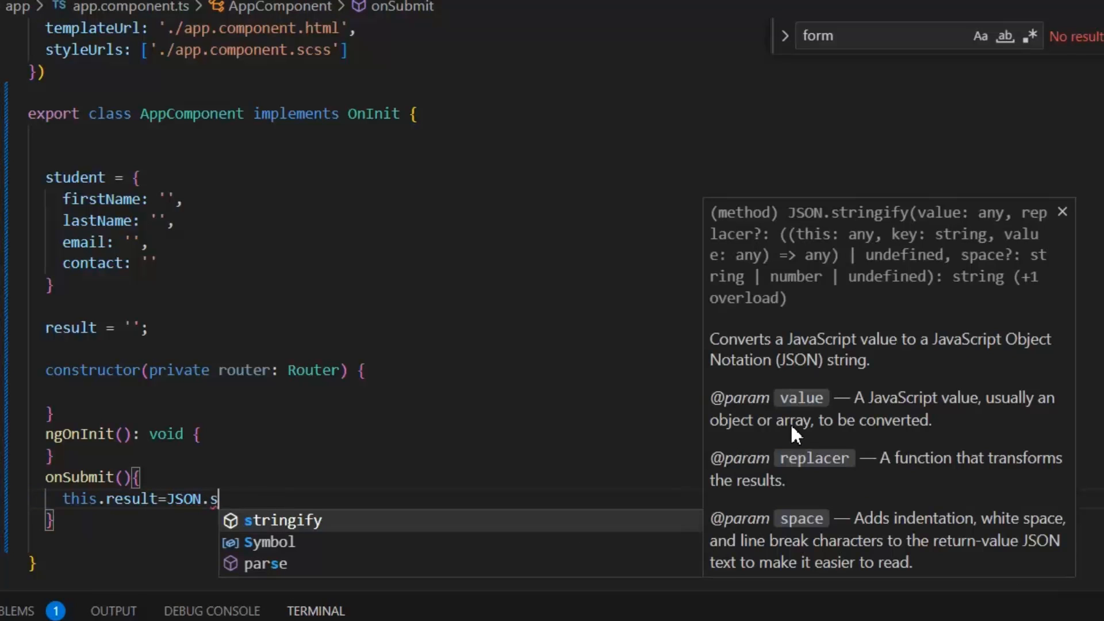
text(tringify(this.student)
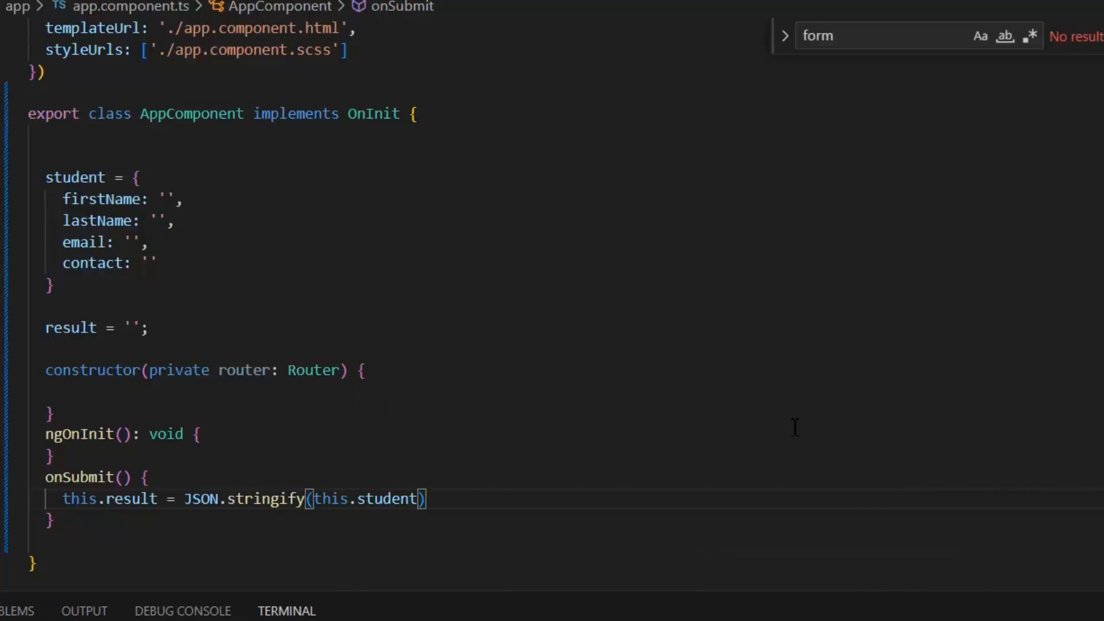
click(159, 498)
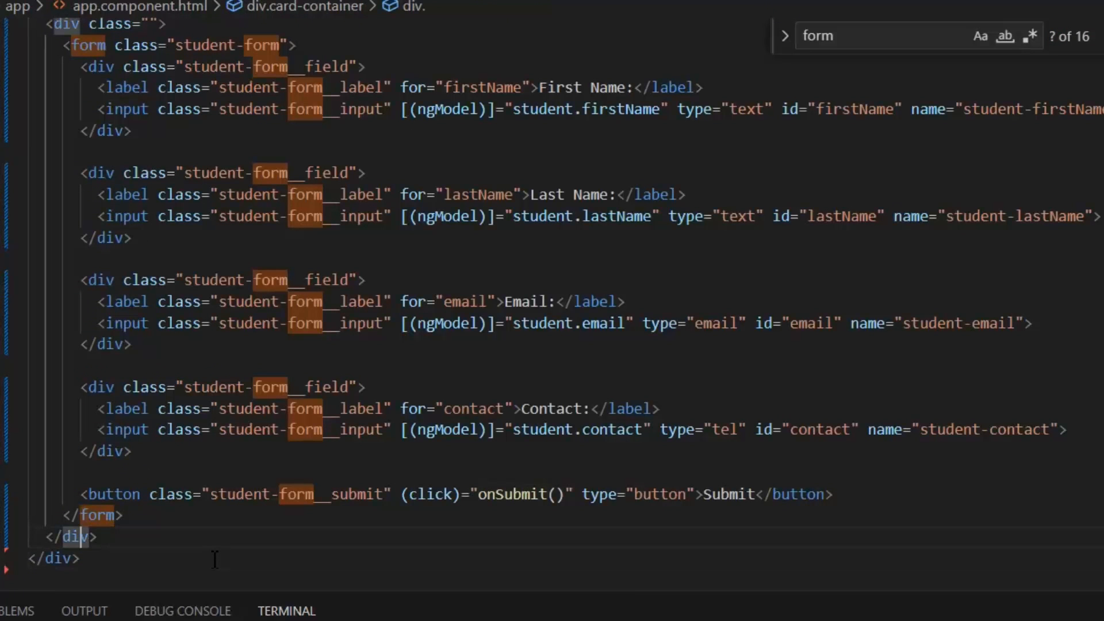
Step: Save the app.component.html template changes
key(Enter)
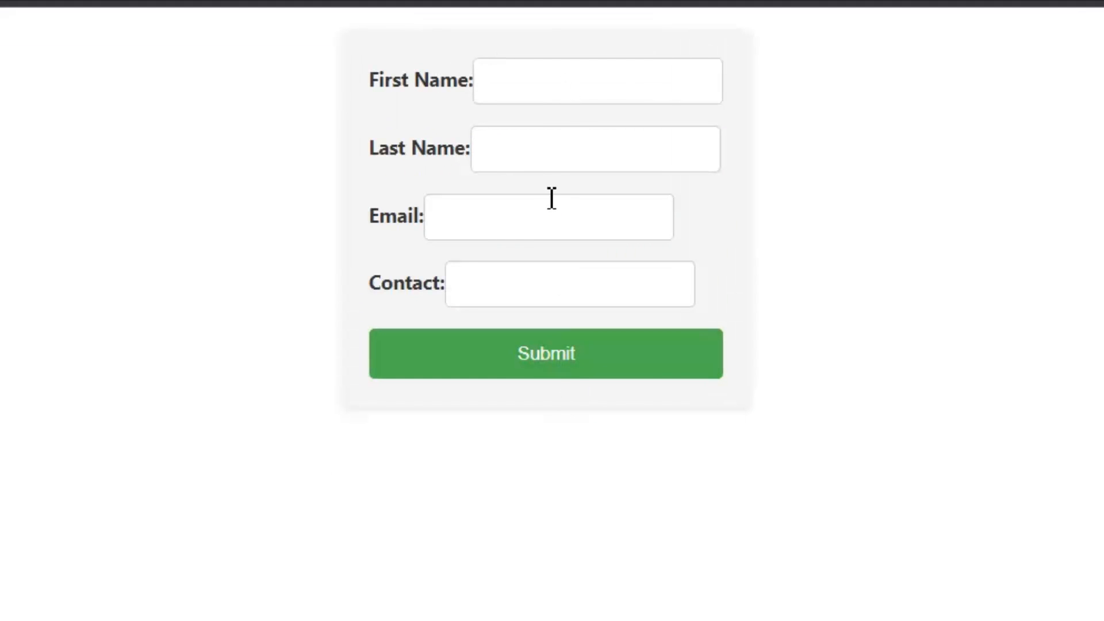
Step: Fill in first name John, last name Wick 4, an email and contact 302843
click(545, 353)
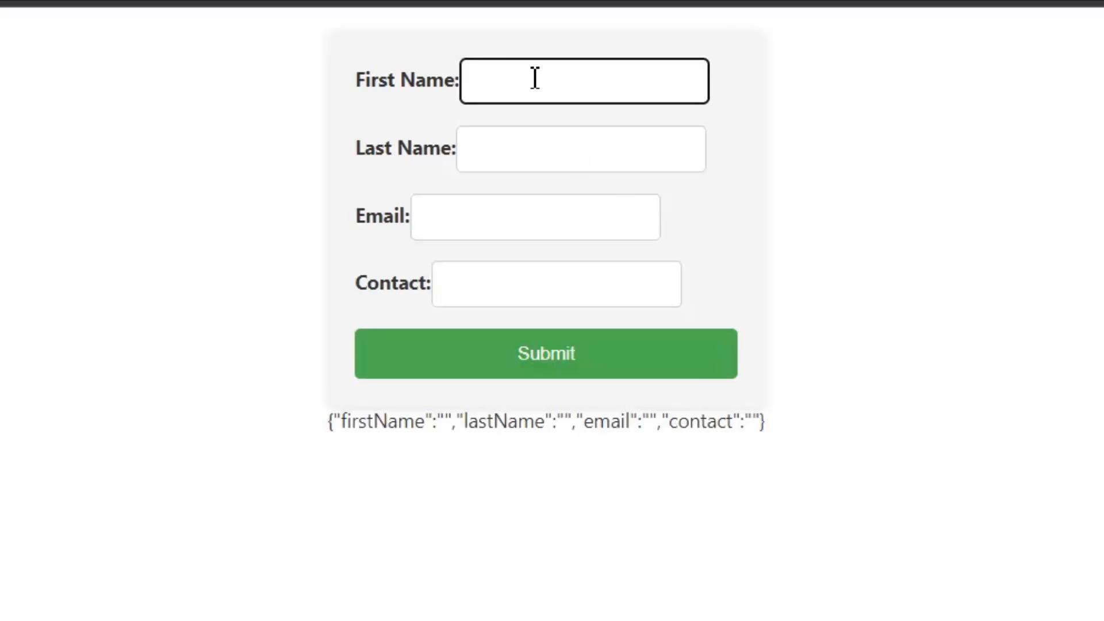
text(Jo)
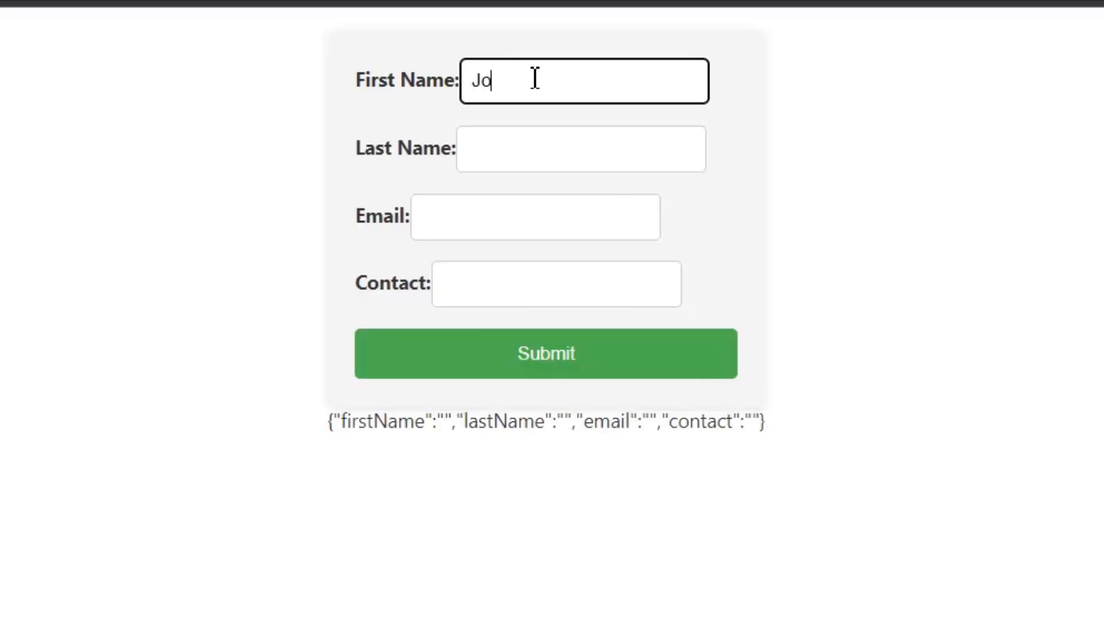
click(580, 148)
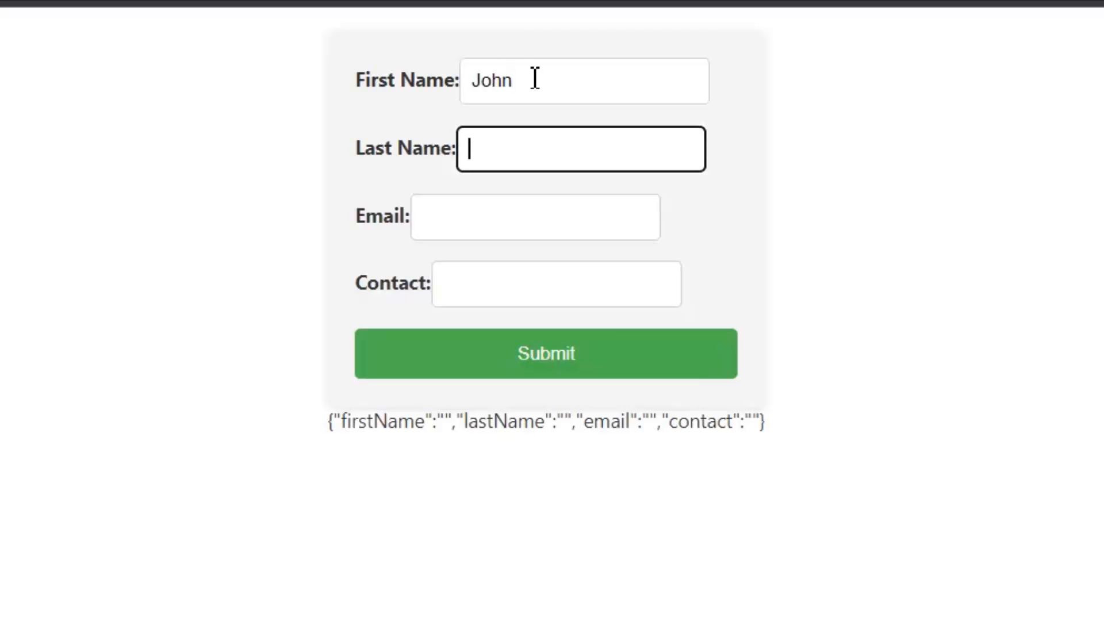
text(W)
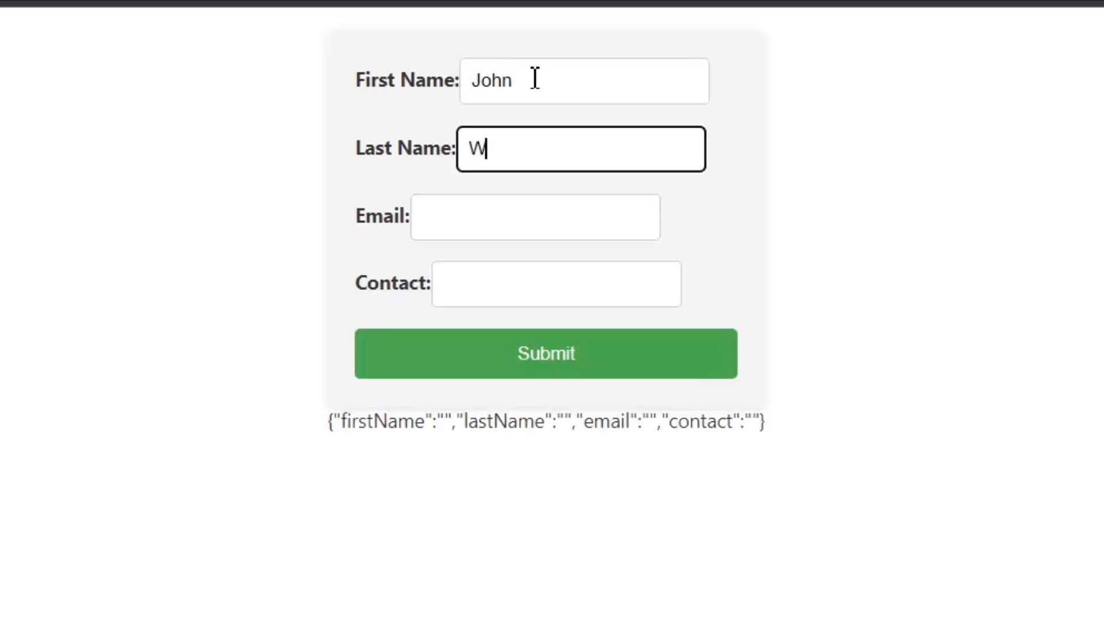
text(ick)
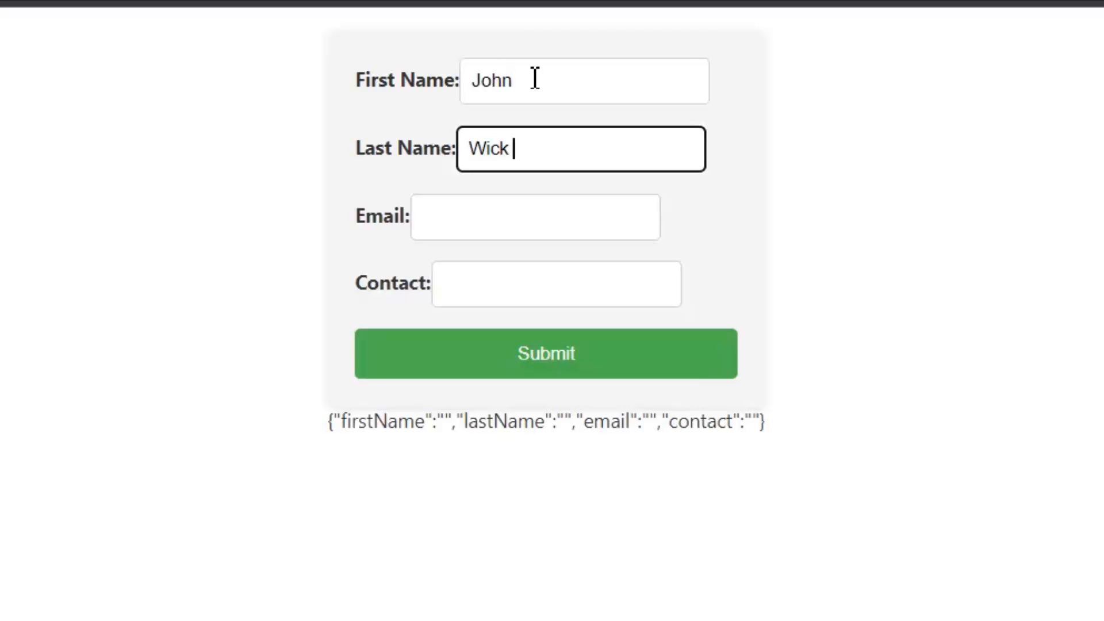
text(4)
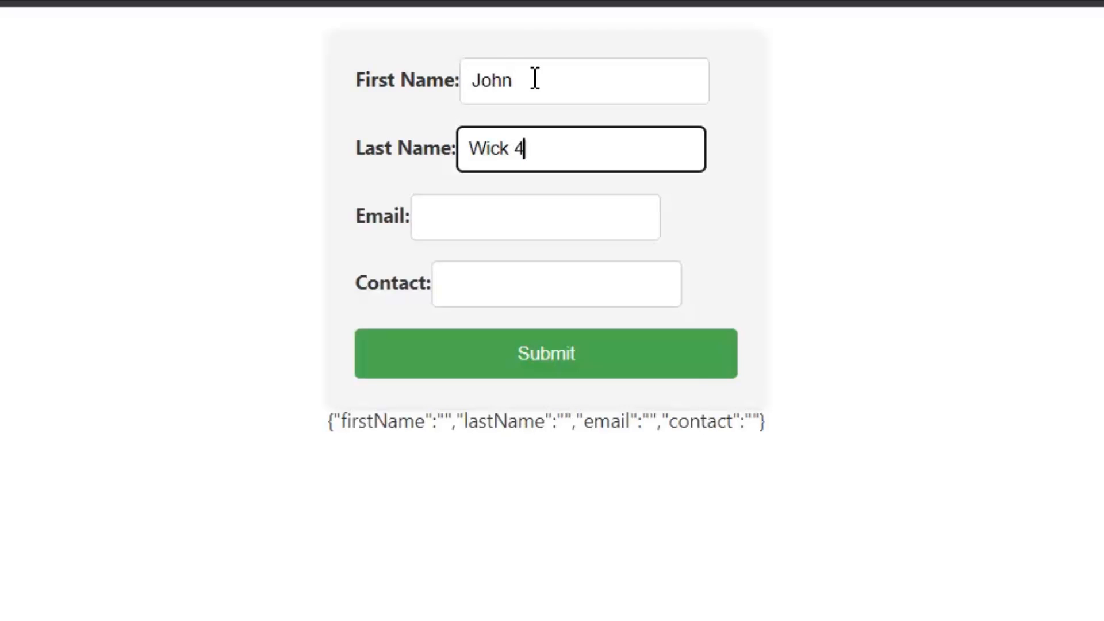
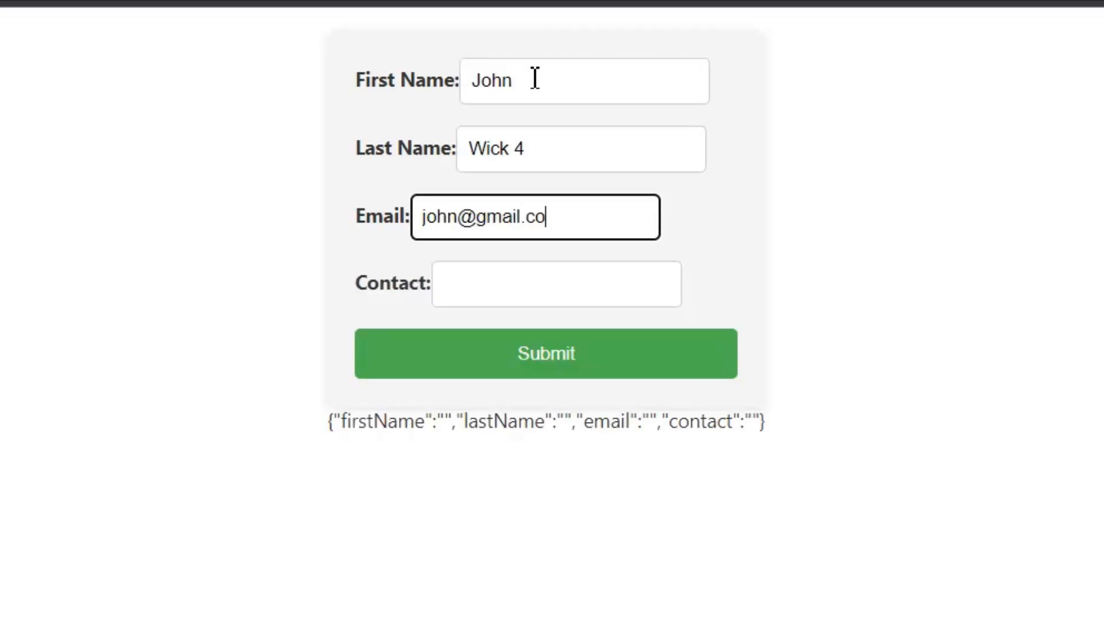
text(4)
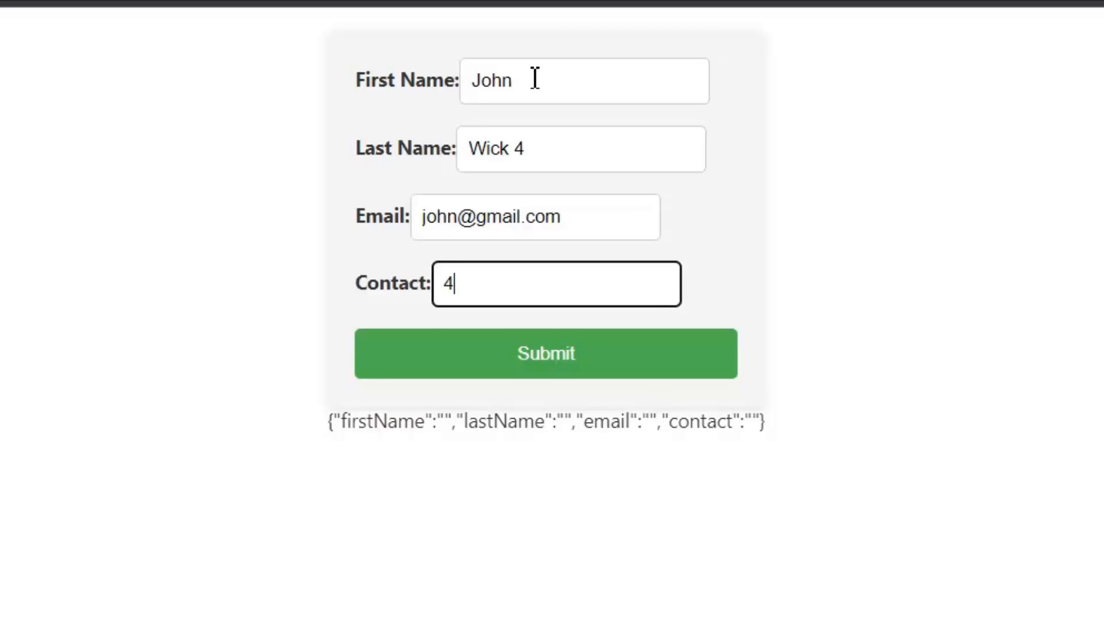
text(302843)
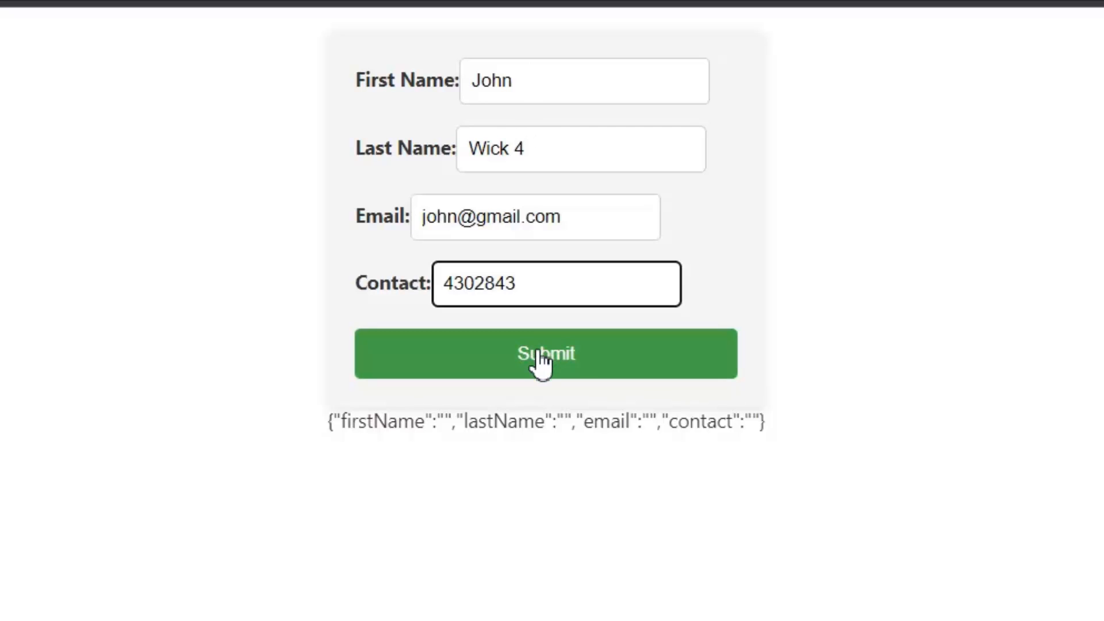
Step: Submit the form and select the resulting JSON output below it
click(545, 353)
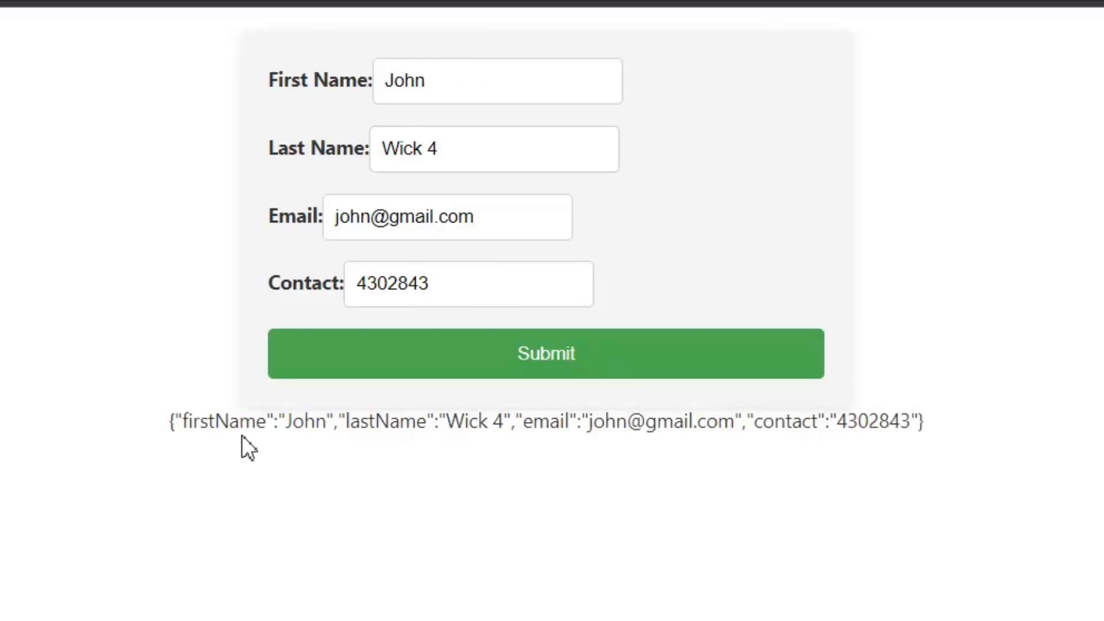
drag(219, 420, 918, 422)
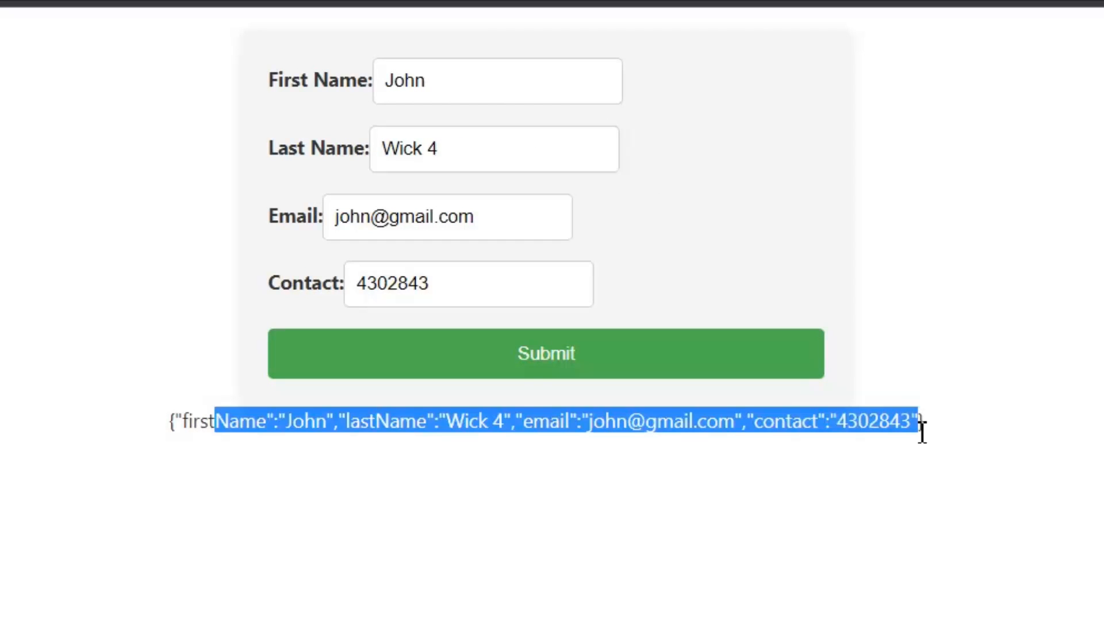